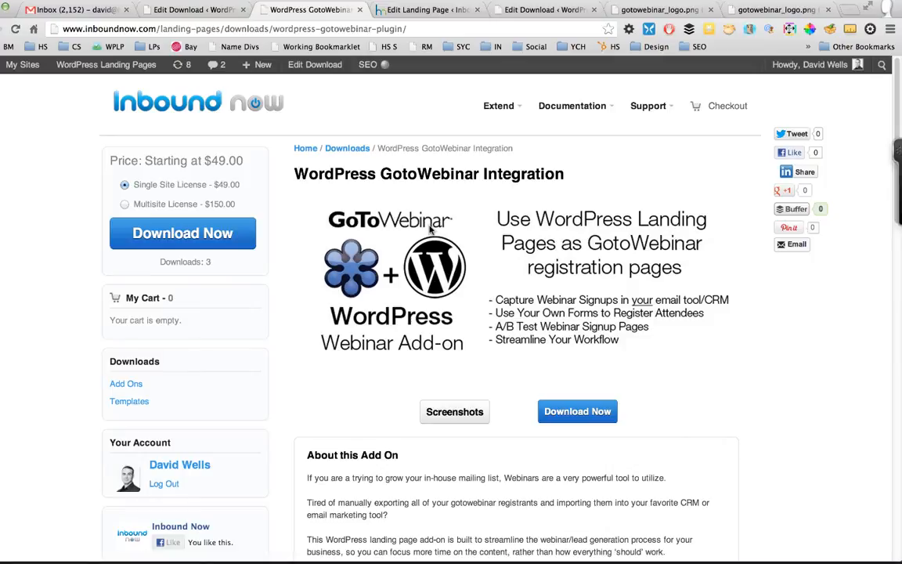
{"action": "mouse_move", "coordinate": [383, 231]}
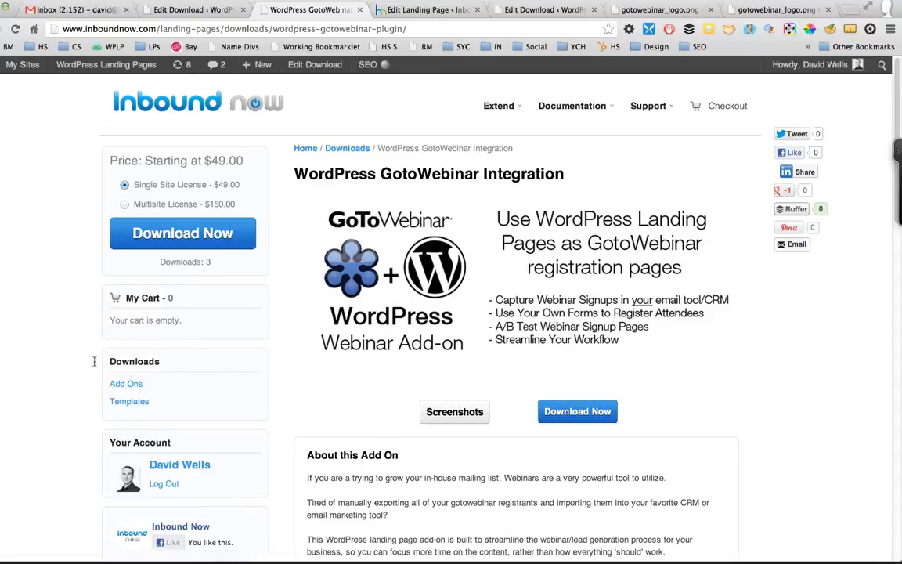
{"action": "mouse_move", "coordinate": [169, 376]}
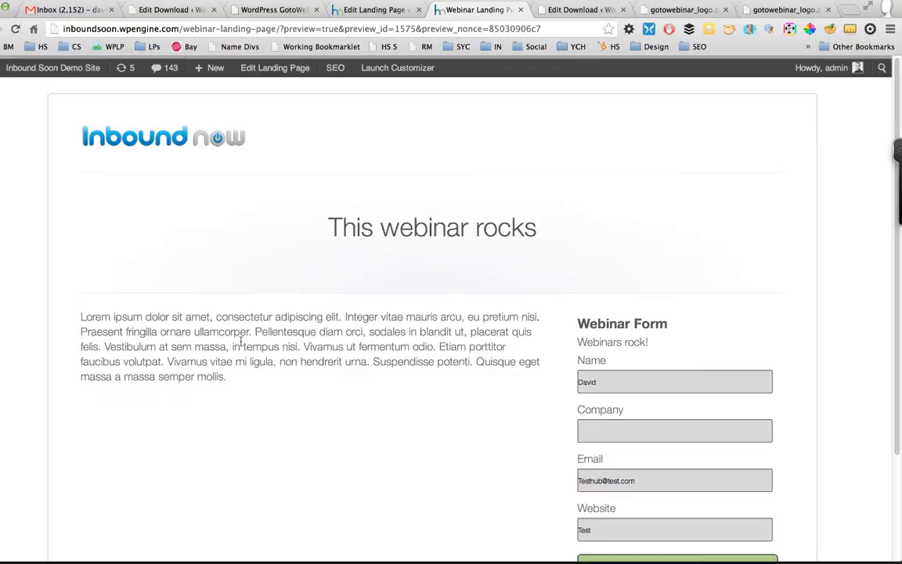
{"action": "mouse_move", "coordinate": [385, 406]}
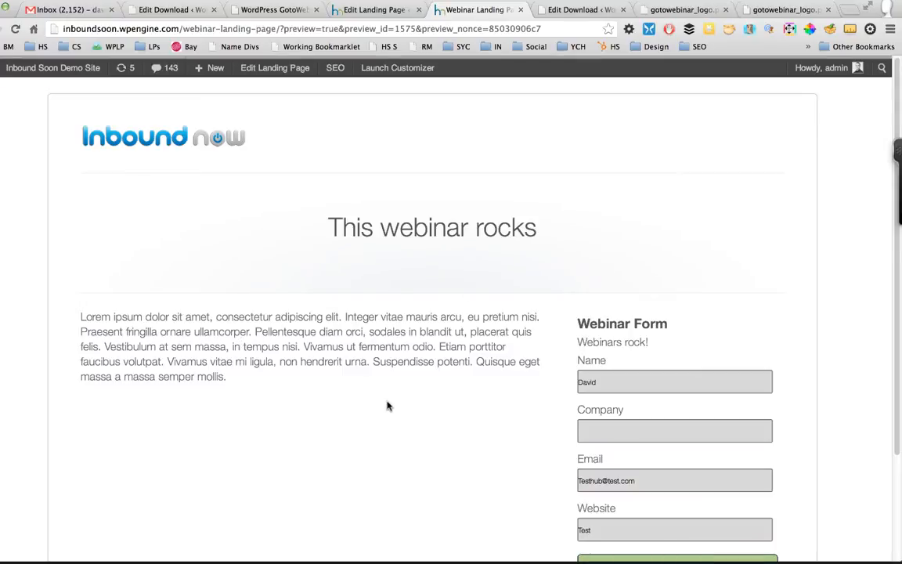
Scroll the webinar landing page preview to view the full Webinar Form, then go back to the add-on product page
{"action": "scroll", "scroll_direction": "down", "scroll_amount": 3}
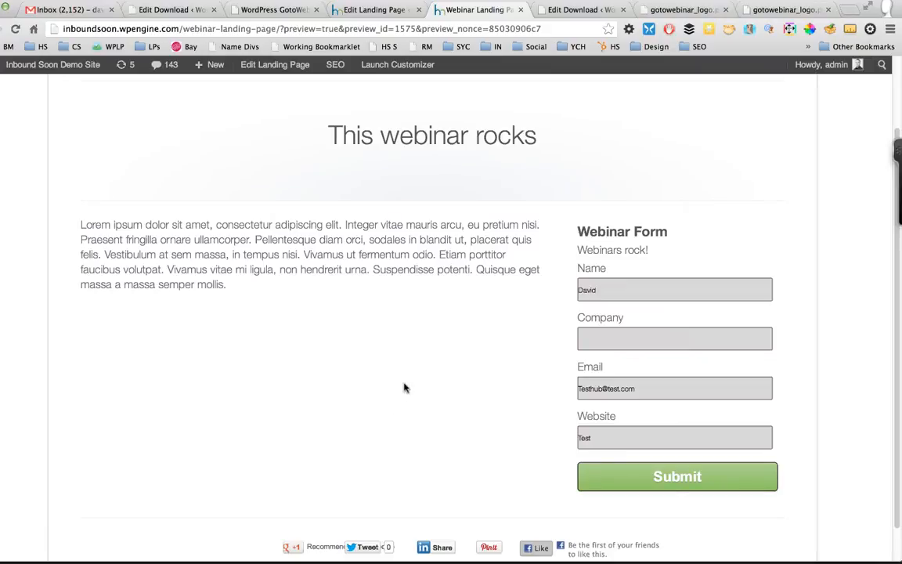
{"action": "mouse_move", "coordinate": [401, 256]}
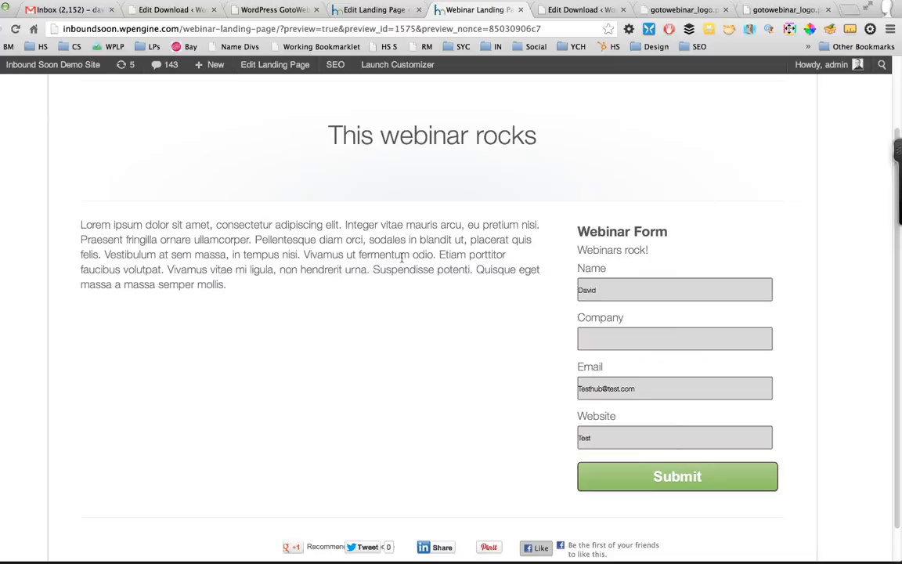
{"action": "scroll", "scroll_direction": "up", "scroll_amount": 3}
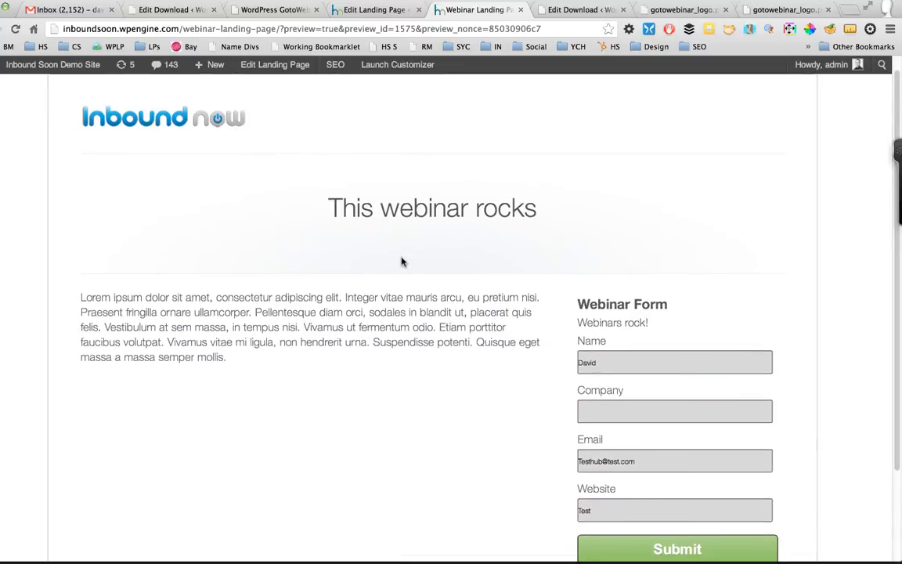
{"action": "scroll", "scroll_direction": "down", "scroll_amount": 3}
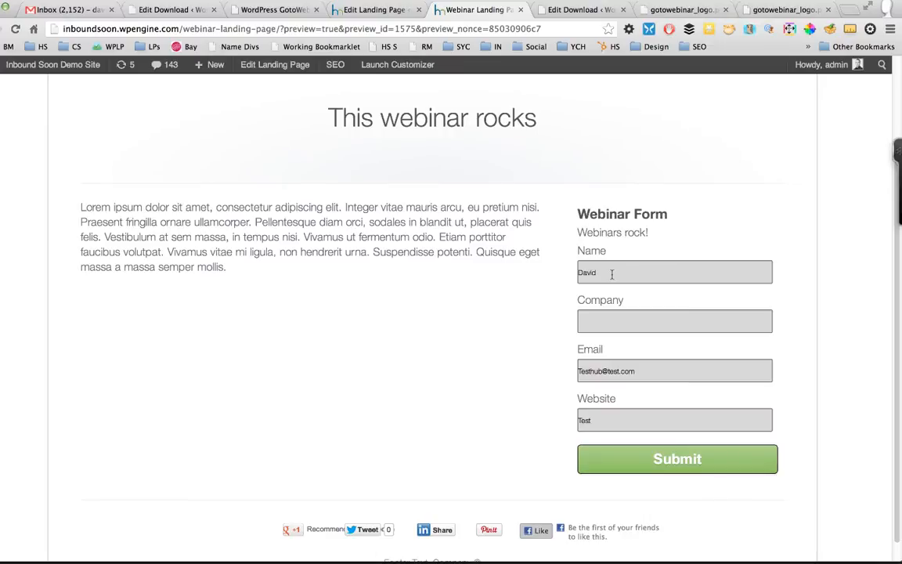
{"action": "left_click", "coordinate": [270, 10]}
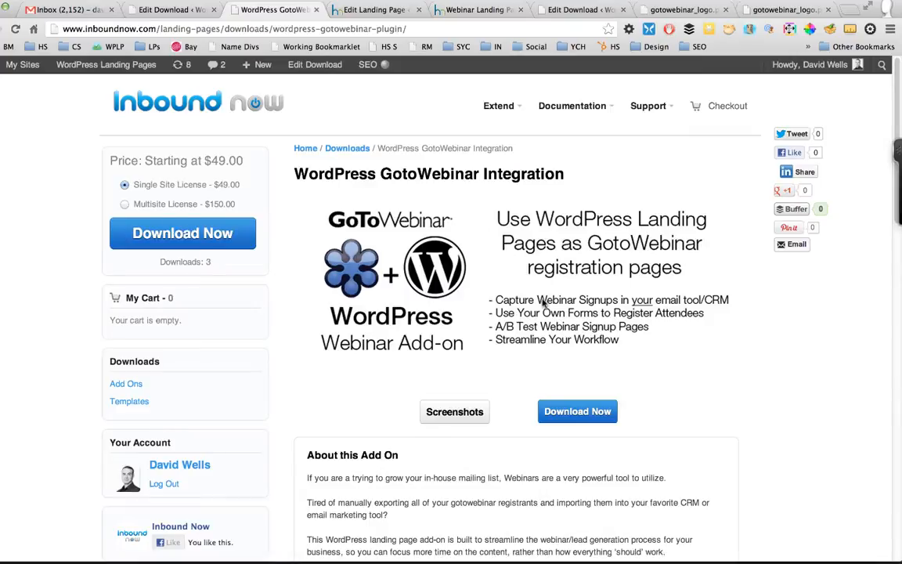
Read through the GoToWebinar add-on's About description, then return to the Webinar Landing Page preview
{"action": "scroll", "scroll_direction": "down", "scroll_amount": 3}
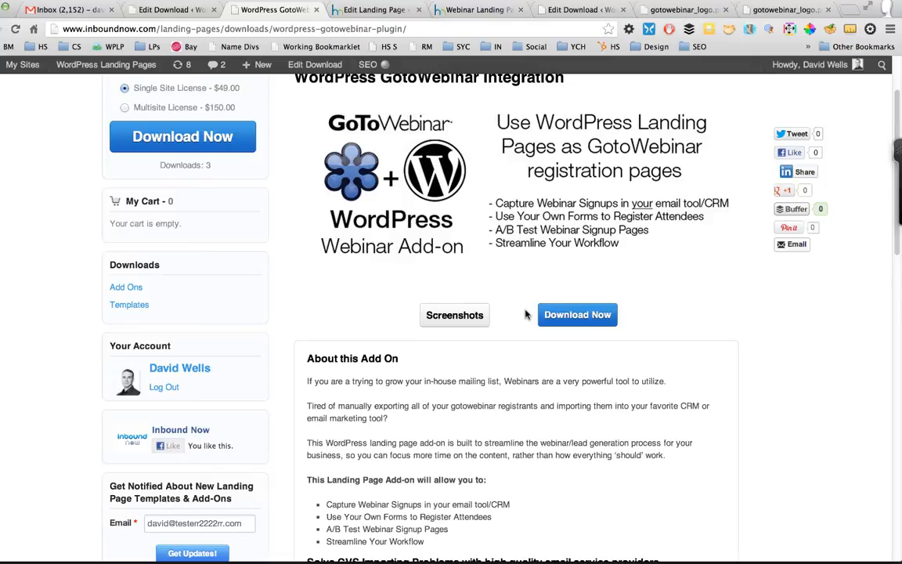
{"action": "scroll", "scroll_direction": "down", "scroll_amount": 3}
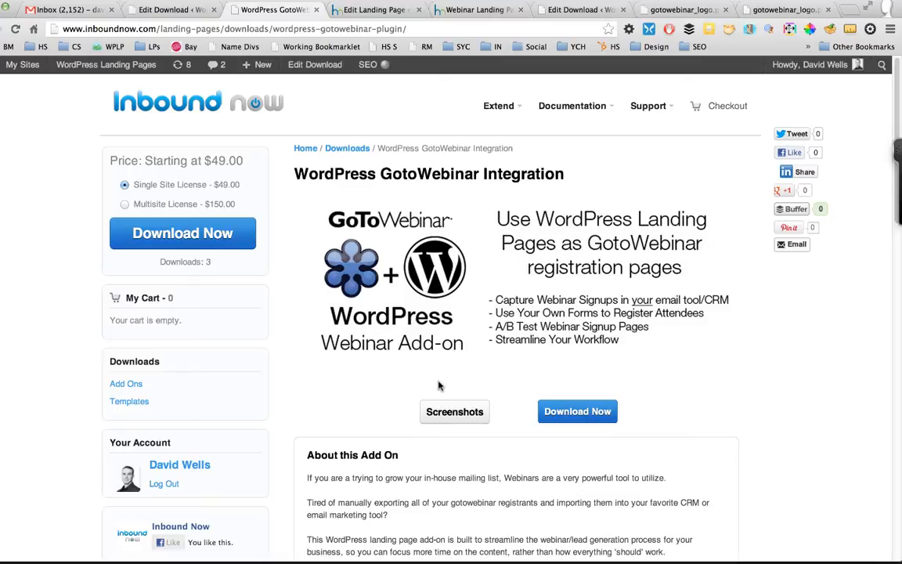
{"action": "scroll", "scroll_direction": "down", "scroll_amount": 3}
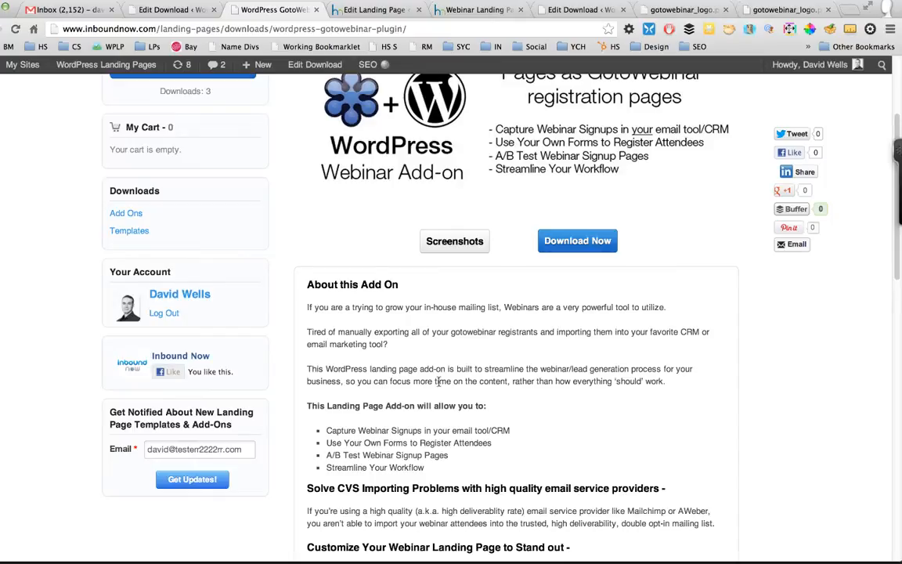
{"action": "scroll", "scroll_direction": "up", "scroll_amount": 3}
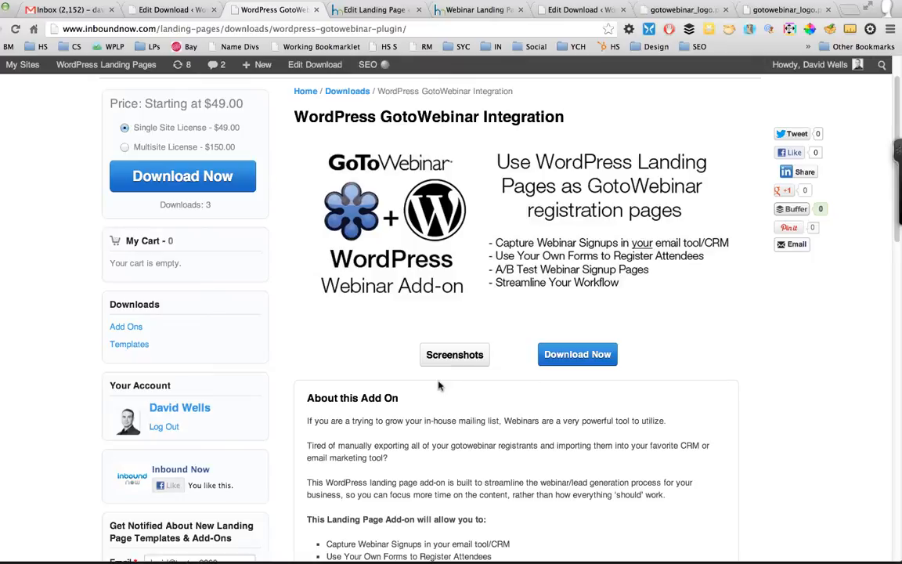
{"action": "mouse_move", "coordinate": [480, 88]}
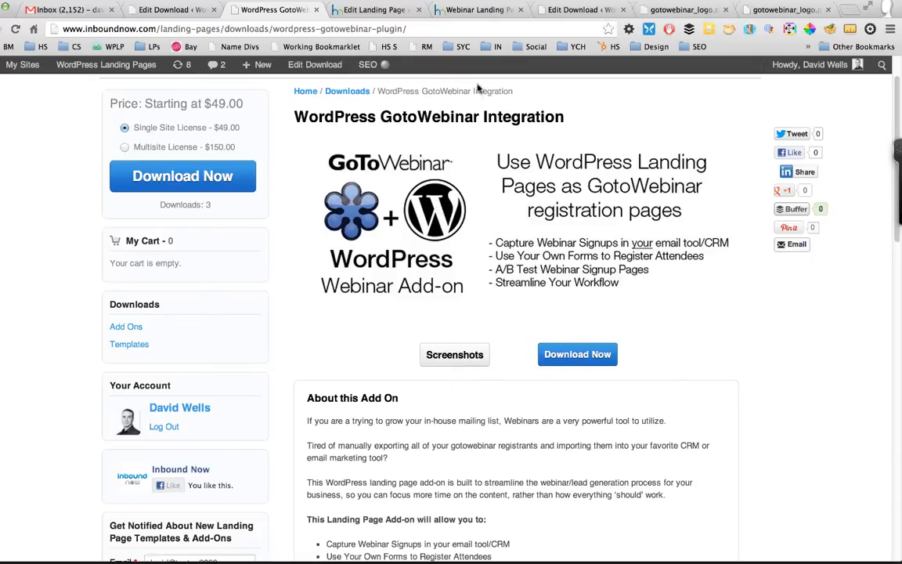
{"action": "left_click", "coordinate": [477, 9]}
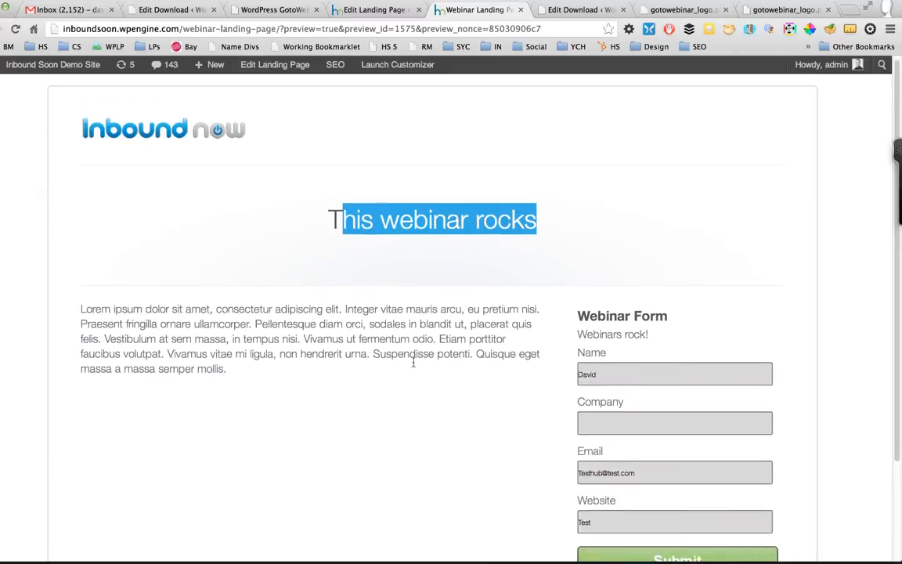
View the GoToWebinar API key in Landing Pages Global Settings, then return to the landing page editor
{"action": "scroll", "scroll_direction": "down", "scroll_amount": 3}
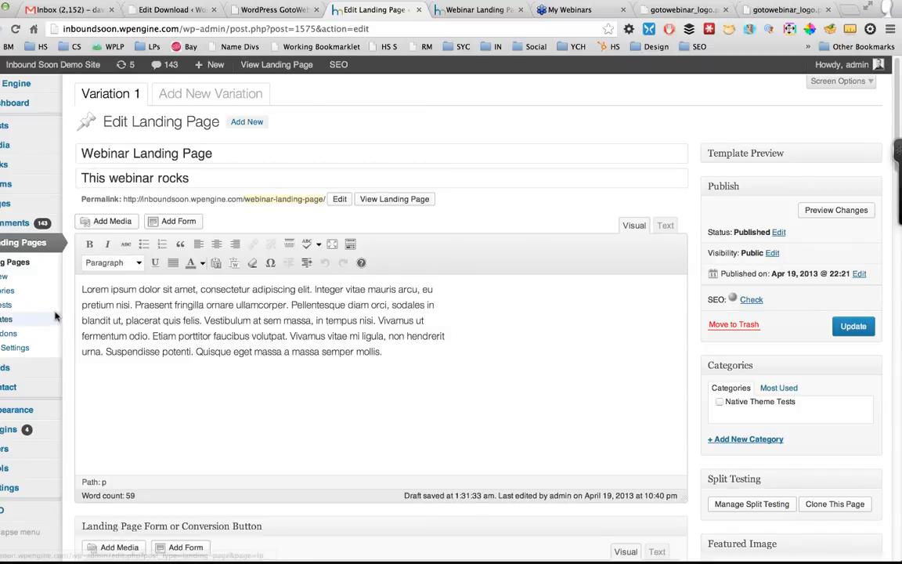
{"action": "scroll", "scroll_direction": "down", "scroll_amount": 3}
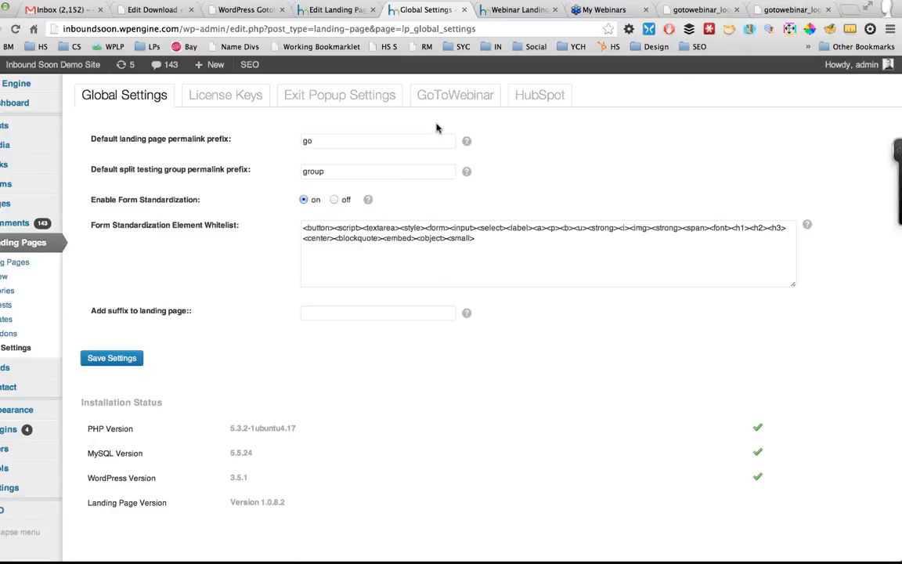
{"action": "mouse_move", "coordinate": [455, 96]}
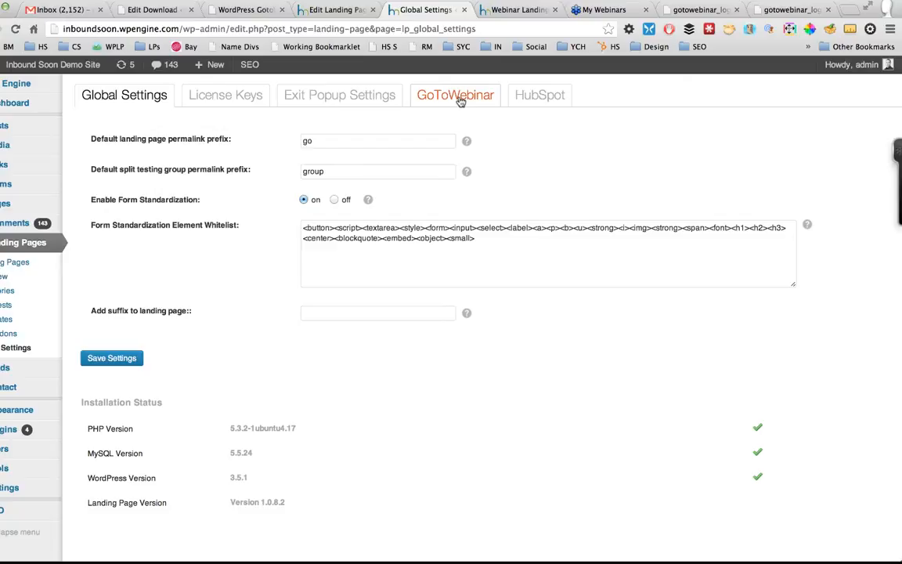
{"action": "left_click", "coordinate": [454, 96]}
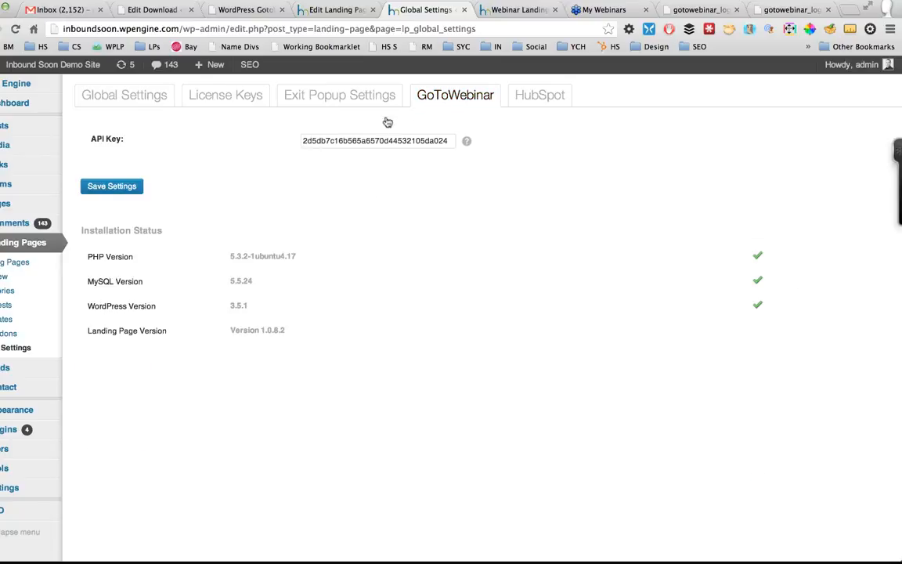
{"action": "mouse_move", "coordinate": [13, 263]}
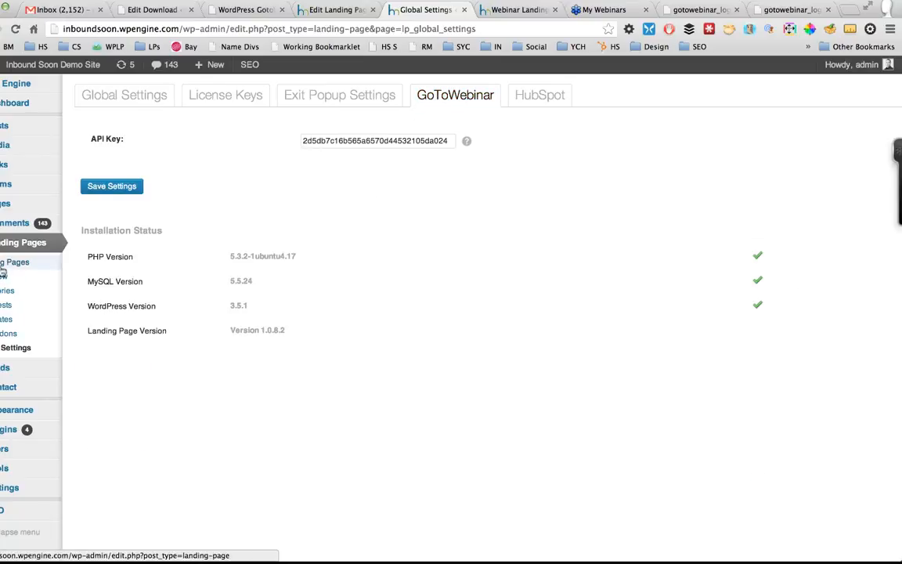
{"action": "left_click", "coordinate": [336, 10]}
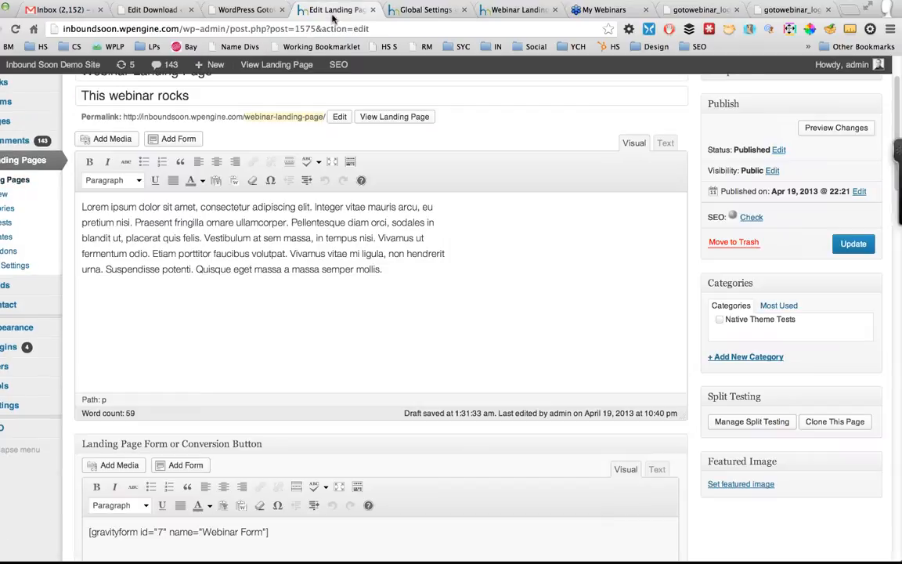
Scroll the editor down to the Gotowebinar Extension Options box showing it enabled with a webinar key
{"action": "scroll", "scroll_direction": "down", "scroll_amount": 3}
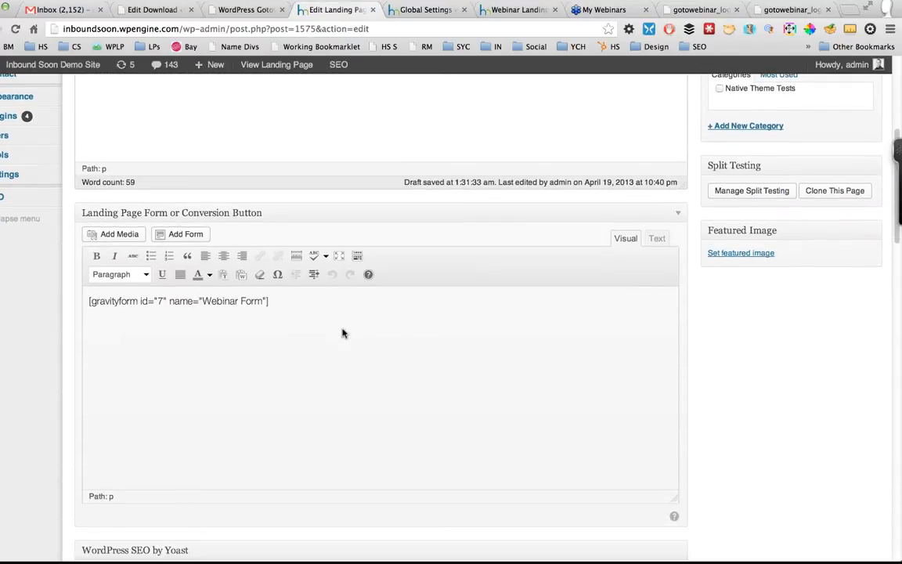
{"action": "scroll", "scroll_direction": "down", "scroll_amount": 3}
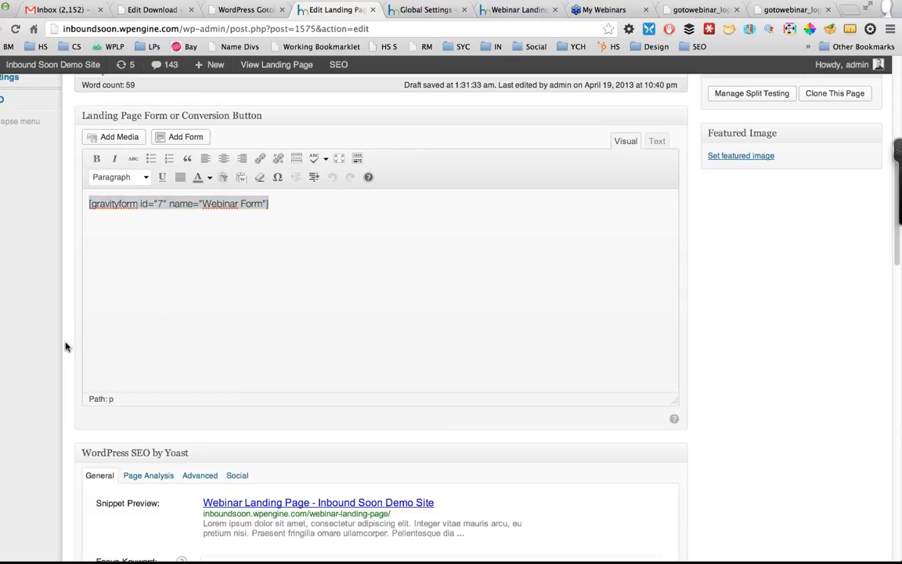
{"action": "scroll", "scroll_direction": "down", "scroll_amount": 3}
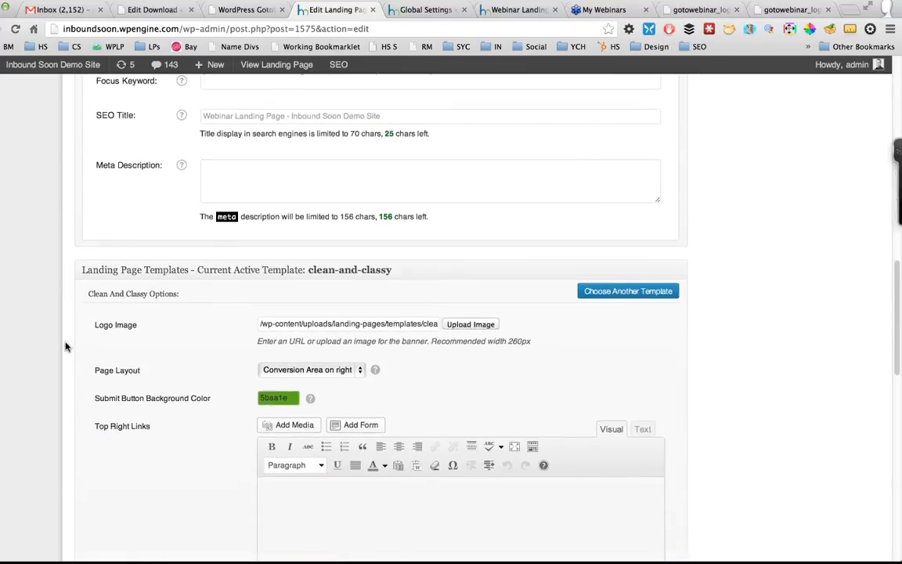
{"action": "scroll", "scroll_direction": "down", "scroll_amount": 3}
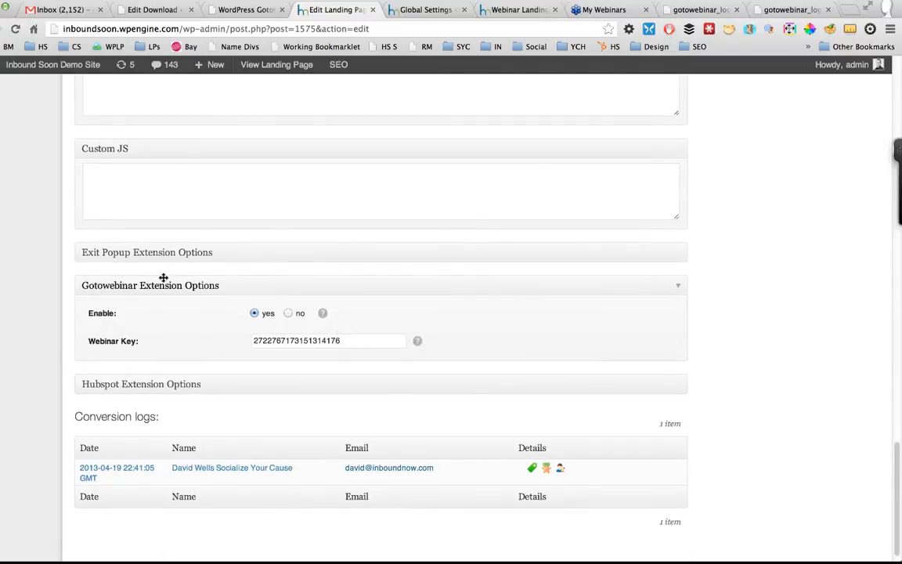
{"action": "mouse_move", "coordinate": [227, 301]}
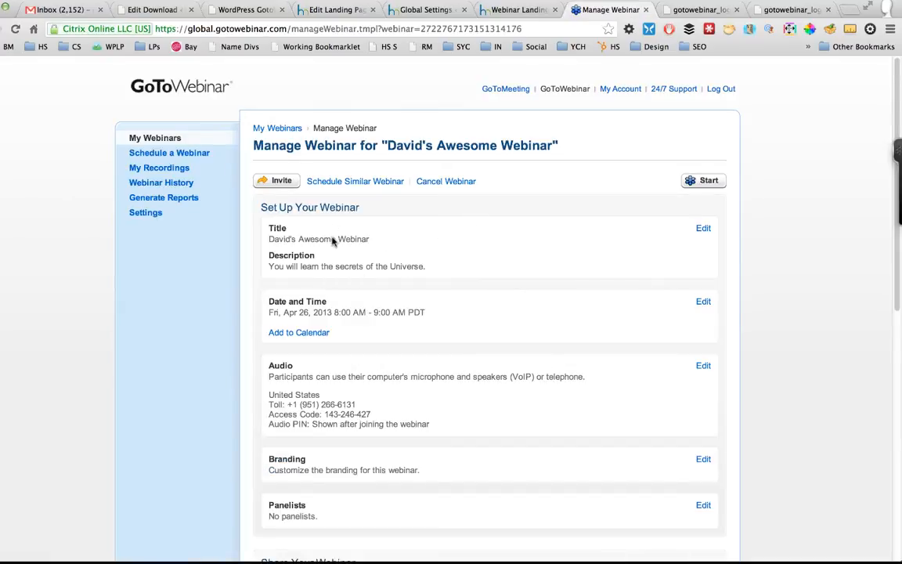
{"action": "mouse_move", "coordinate": [407, 186]}
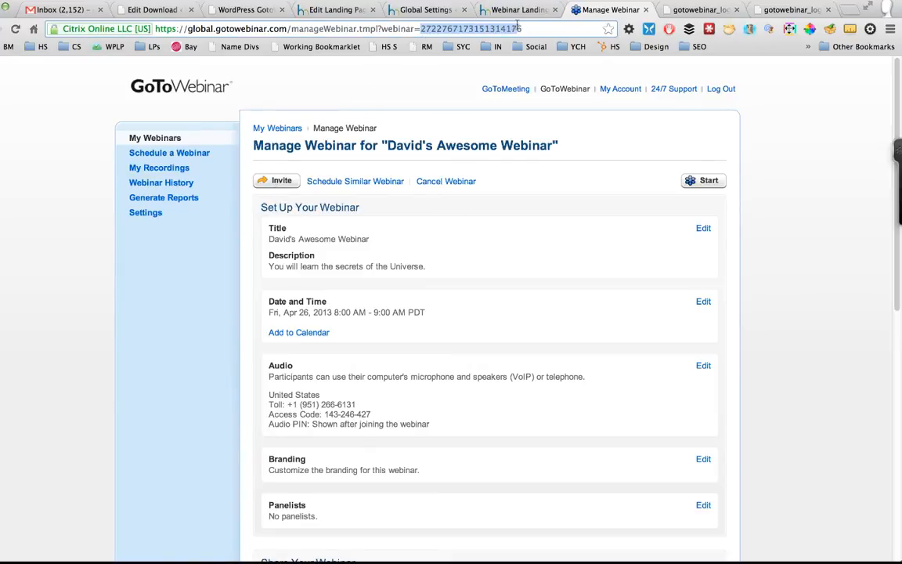
Pick out the webinar ID in the Manage Webinar URL for comparison, then return to the landing page preview
{"action": "left_click", "coordinate": [517, 9]}
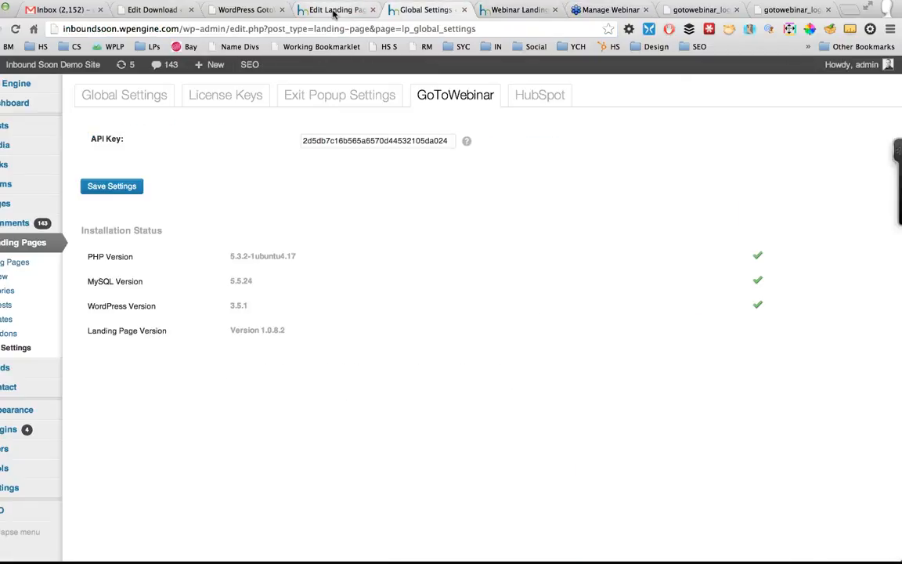
{"action": "left_click", "coordinate": [336, 10]}
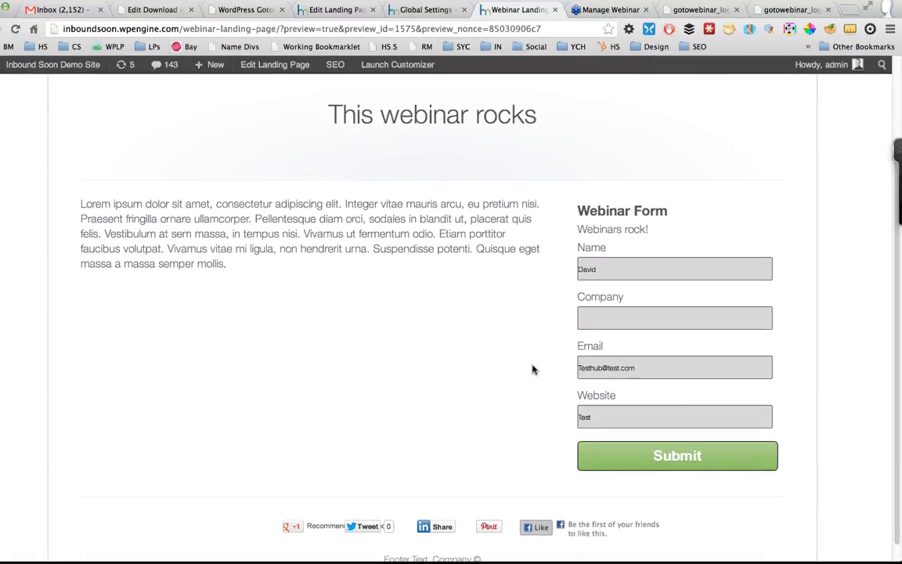
Fill the Company field with 'test' and submit the Webinar Form to get the thank-you message
{"action": "left_click", "coordinate": [674, 317]}
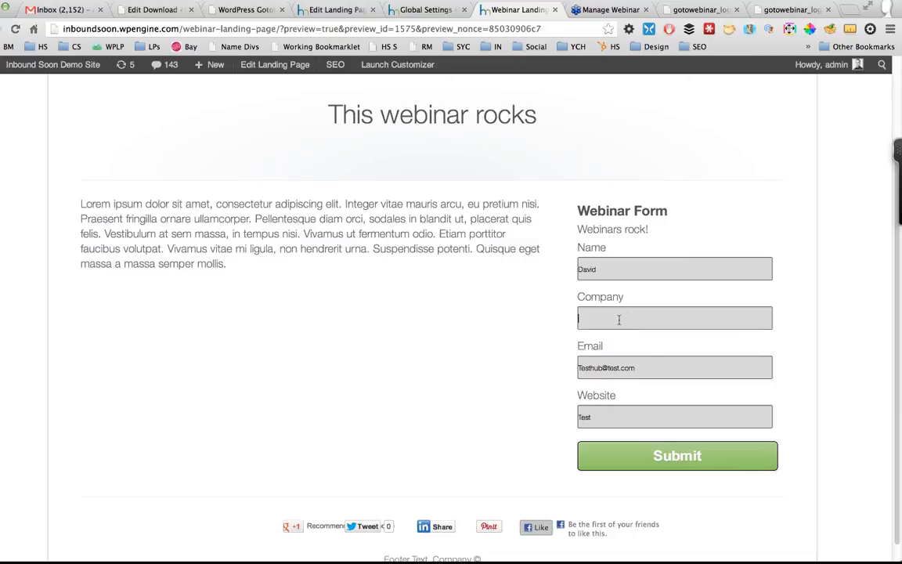
{"action": "type", "text": "test"}
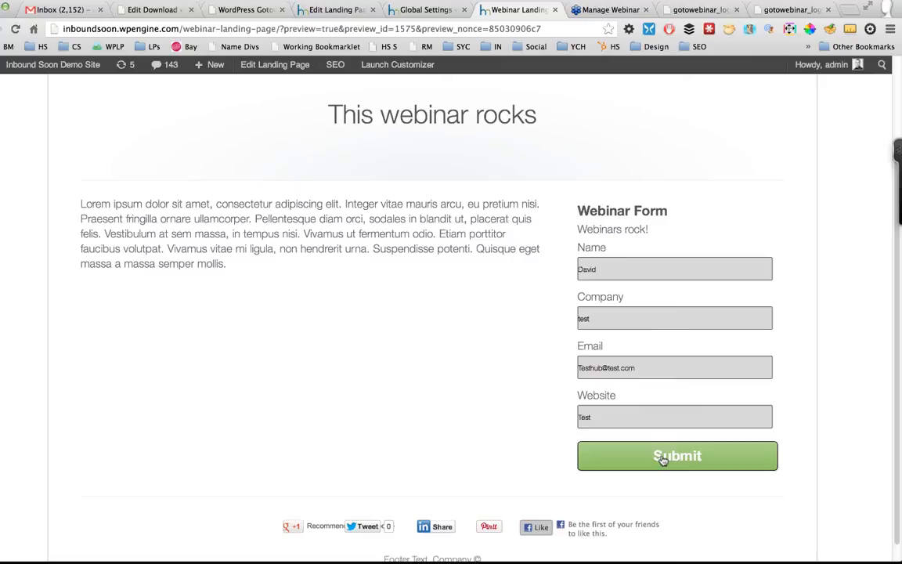
{"action": "left_click", "coordinate": [677, 456]}
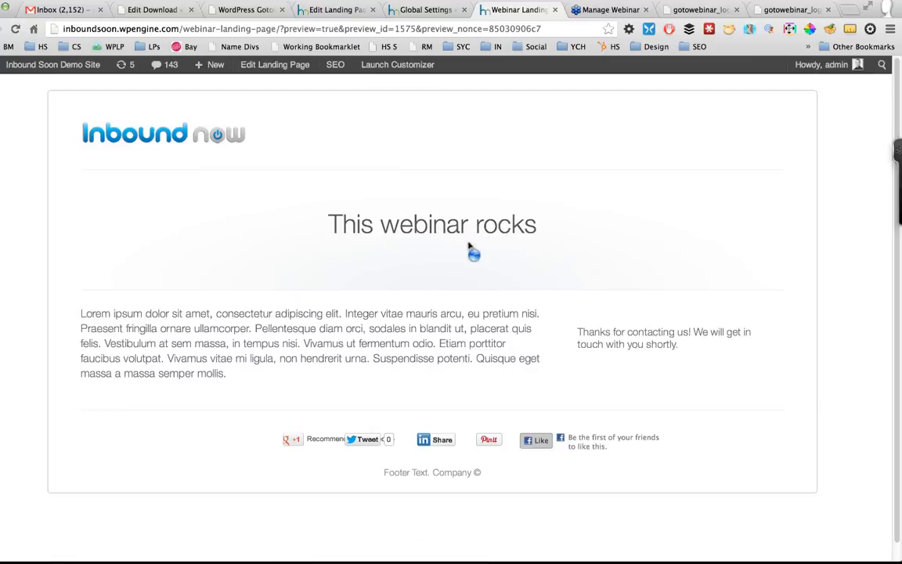
{"action": "mouse_move", "coordinate": [586, 329]}
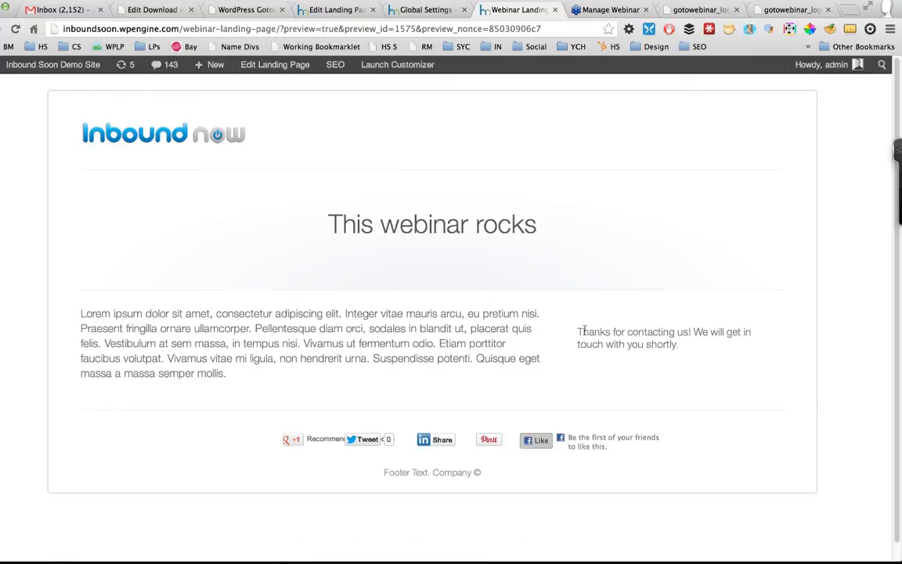
{"action": "mouse_move", "coordinate": [583, 328]}
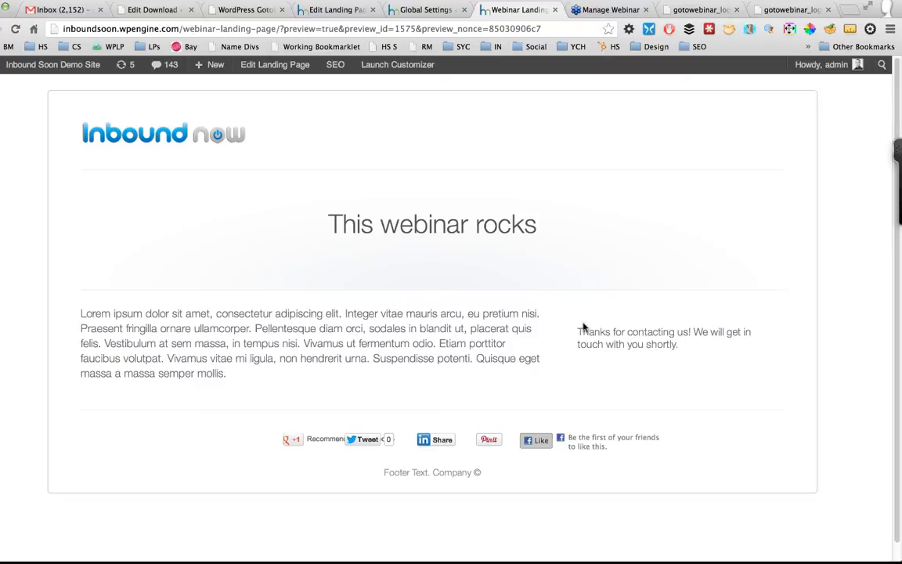
{"action": "left_click_drag", "start_coordinate": [578, 332], "coordinate": [678, 345]}
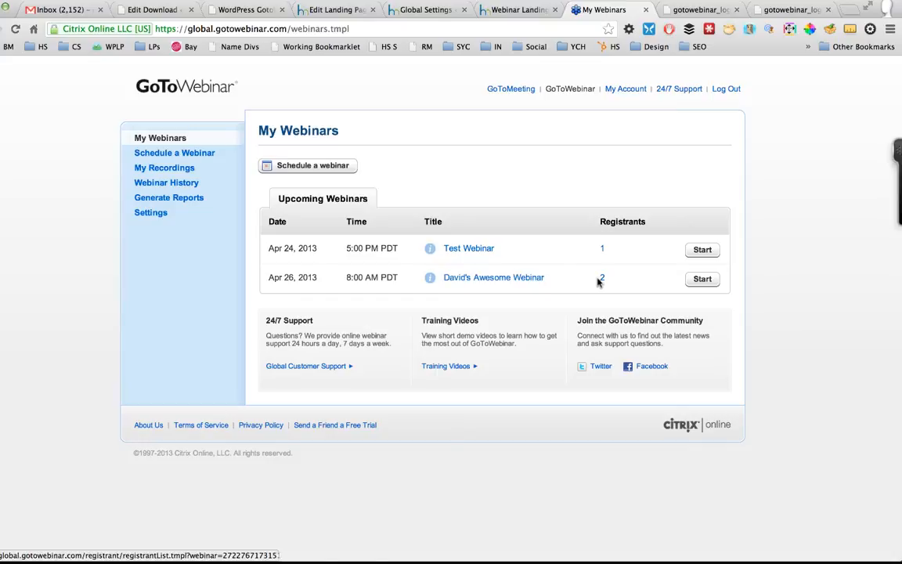
Open the Registrants count for the Apr 26 webinar to see the new test registrant listed
{"action": "left_click", "coordinate": [602, 277]}
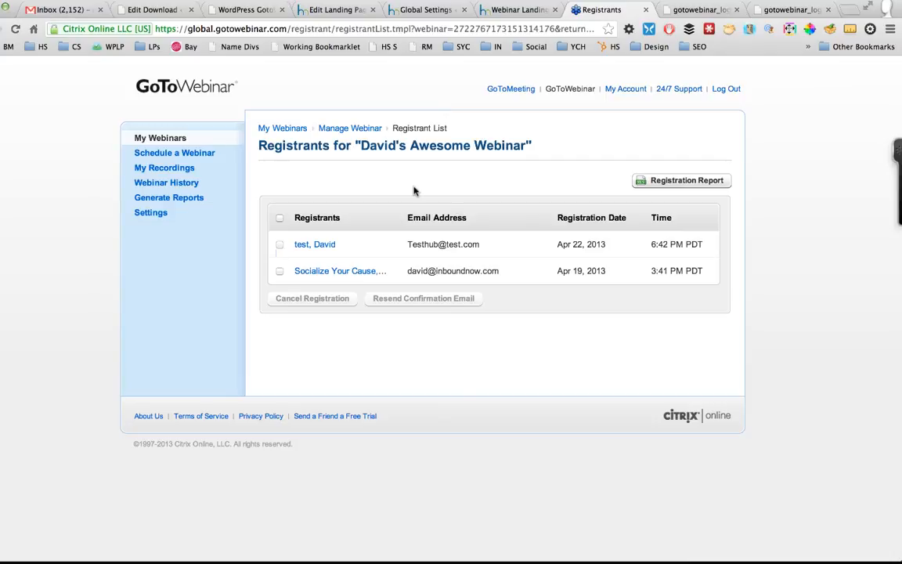
{"action": "mouse_move", "coordinate": [357, 94]}
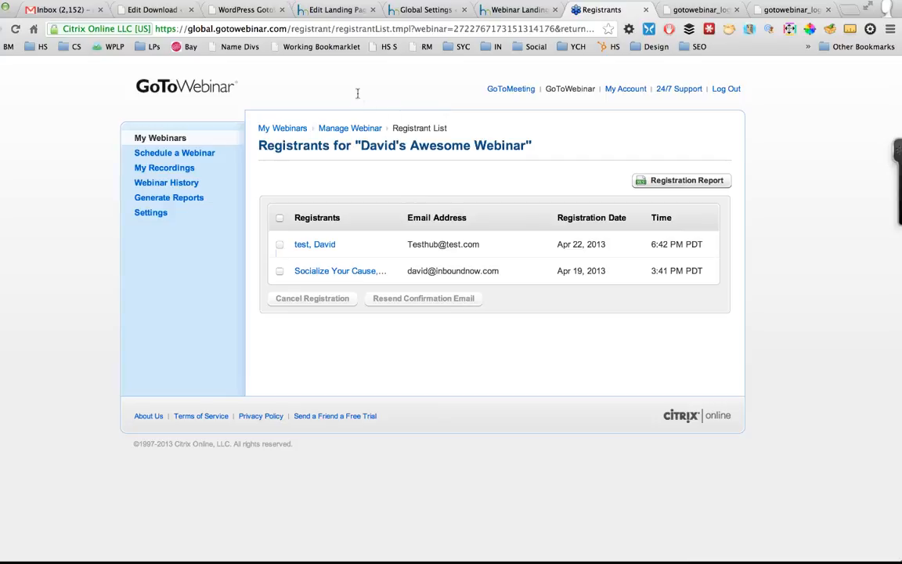